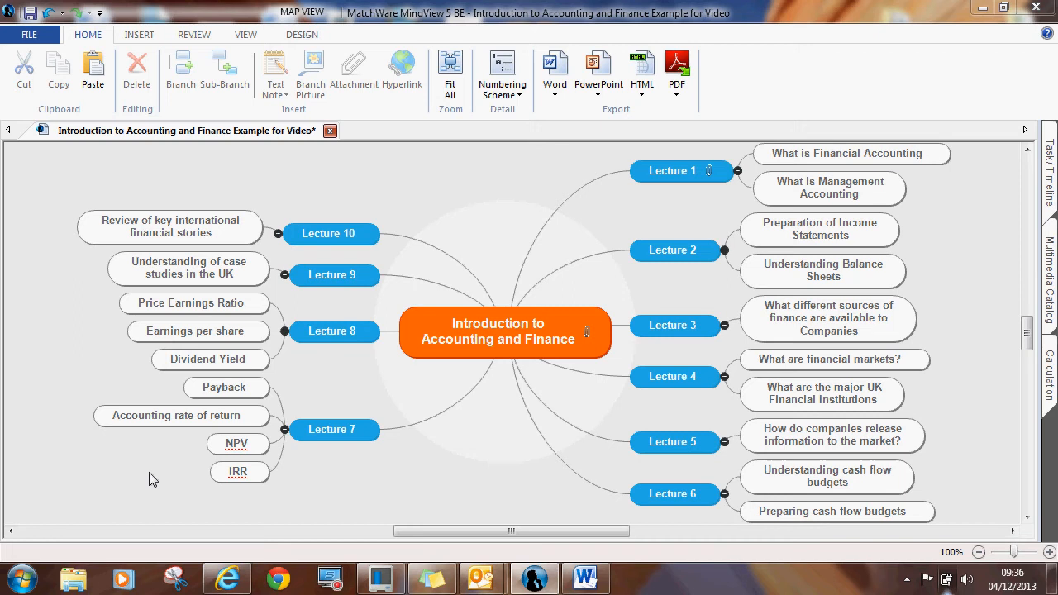
{"action": "mouse_move", "coordinate": [622, 205]}
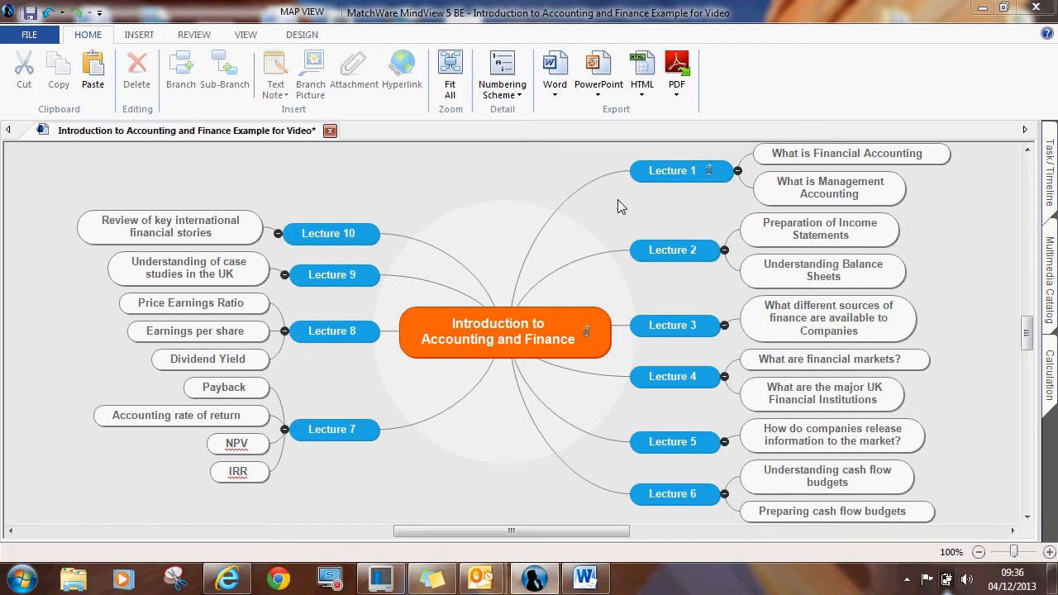
{"action": "mouse_move", "coordinate": [654, 192]}
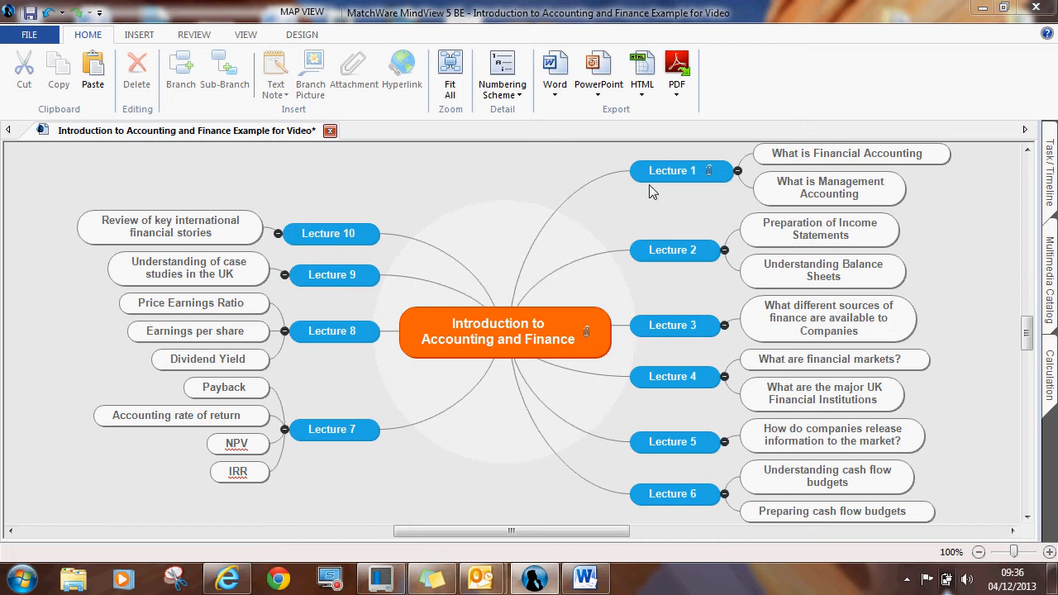
{"action": "mouse_move", "coordinate": [764, 190]}
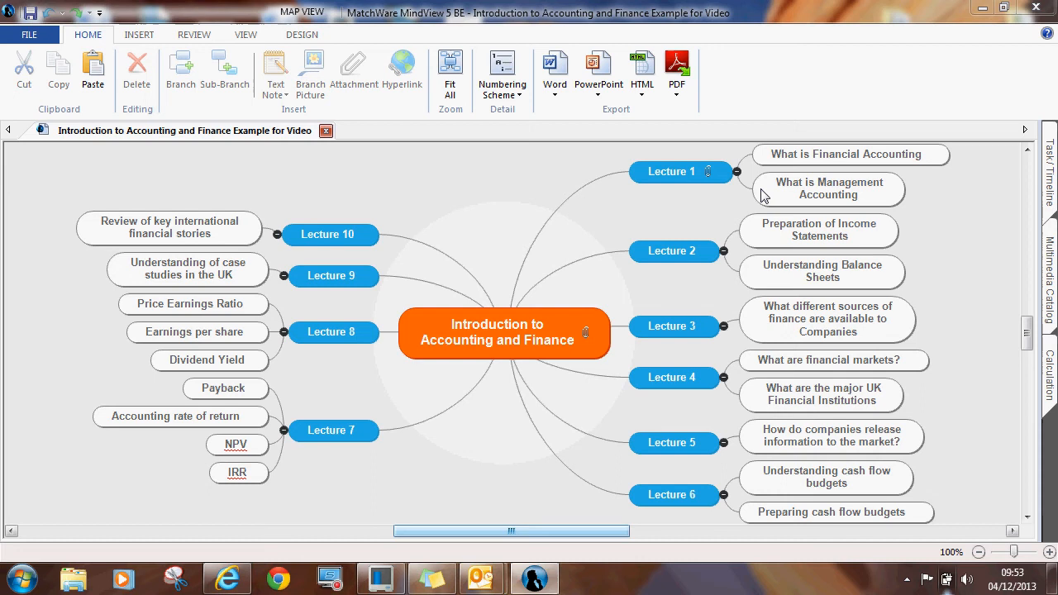
{"action": "mouse_move", "coordinate": [712, 176]}
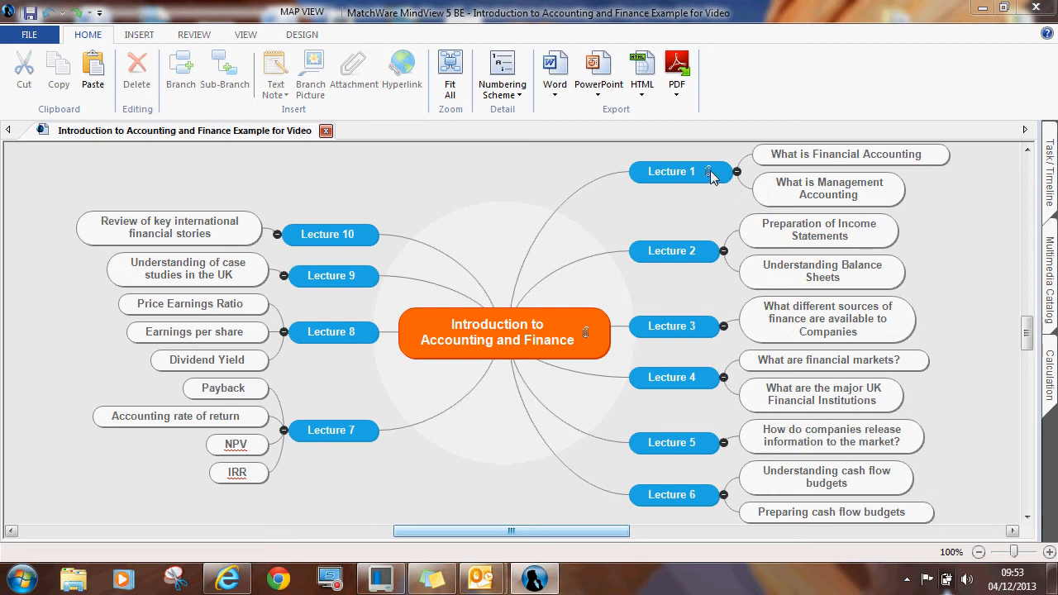
Show the files and links attached to the Lecture 1 branch via its attachment icon
{"action": "left_click", "coordinate": [708, 172]}
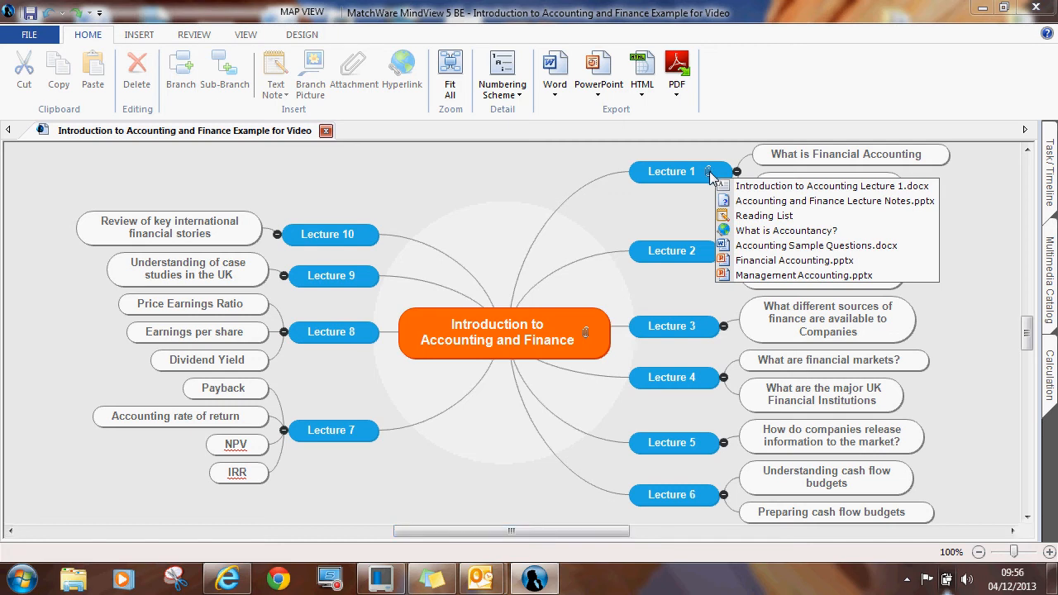
{"action": "mouse_move", "coordinate": [745, 202]}
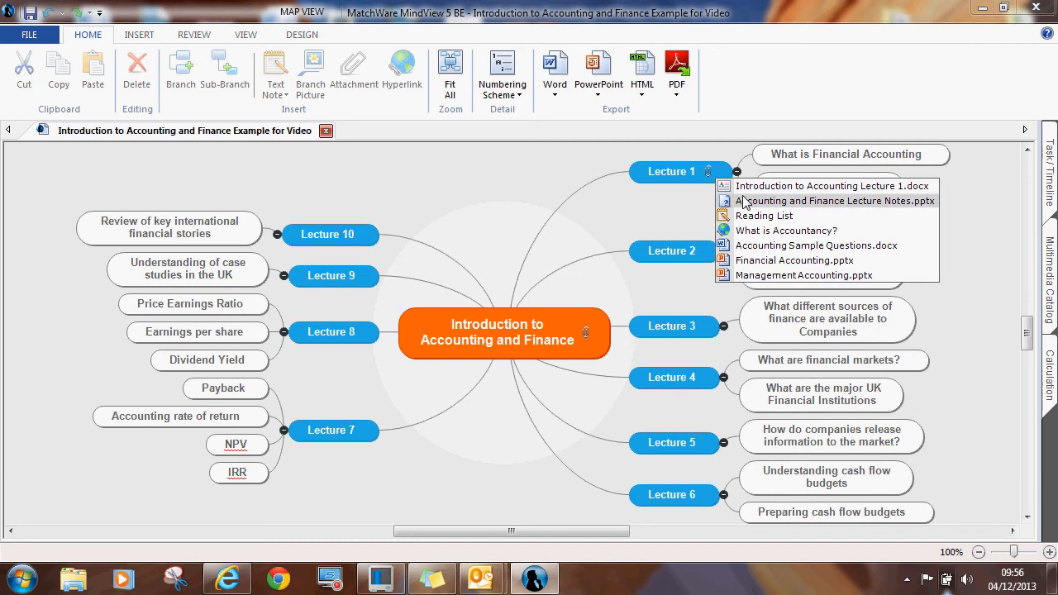
{"action": "mouse_move", "coordinate": [764, 215]}
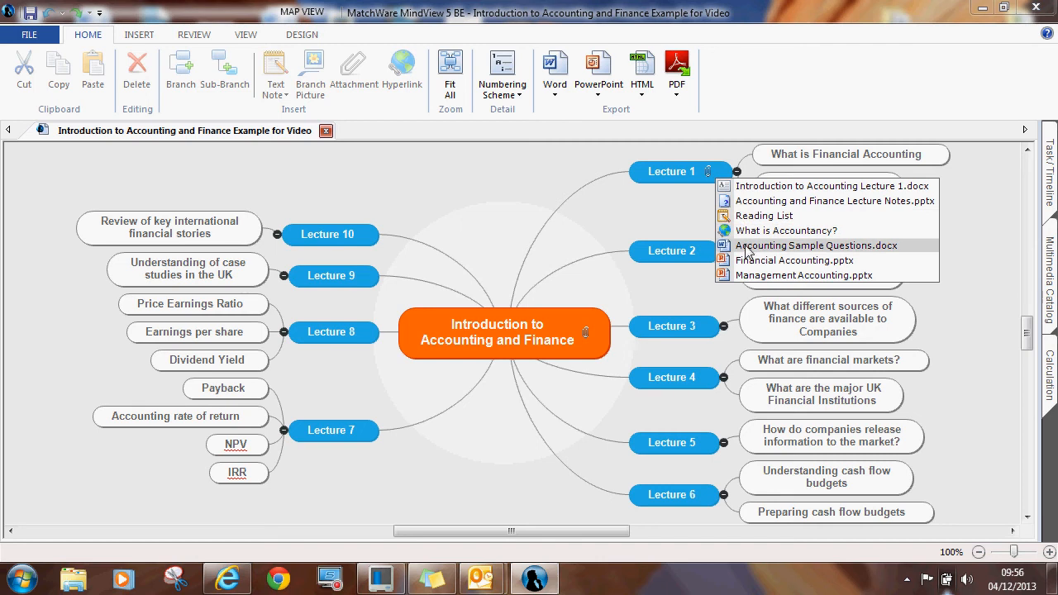
{"action": "mouse_move", "coordinate": [794, 262]}
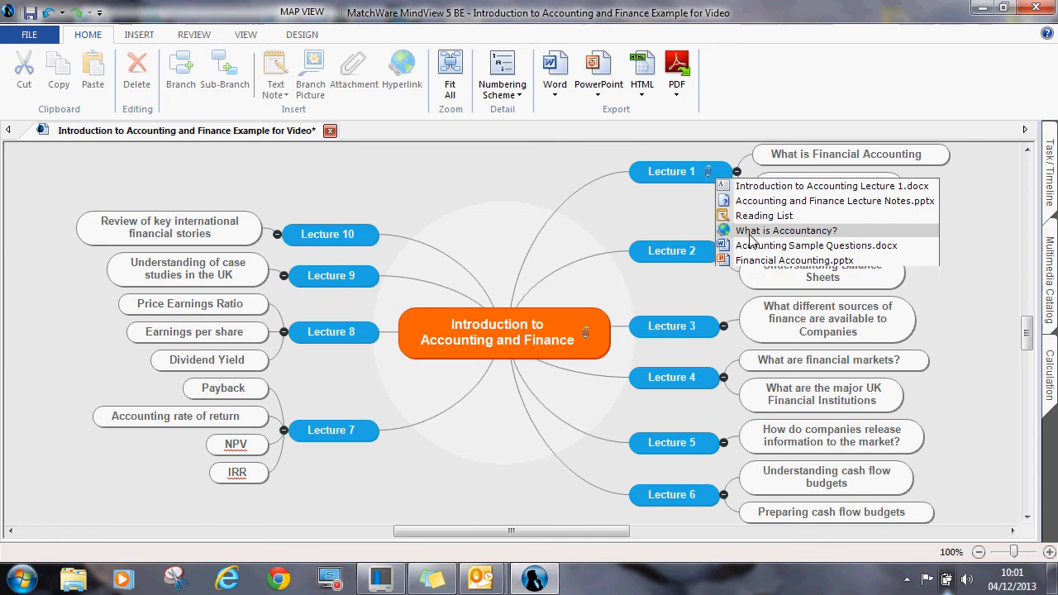
Close the attachments list on empty canvas, then select the Lecture 1 branch
{"action": "left_click", "coordinate": [784, 232]}
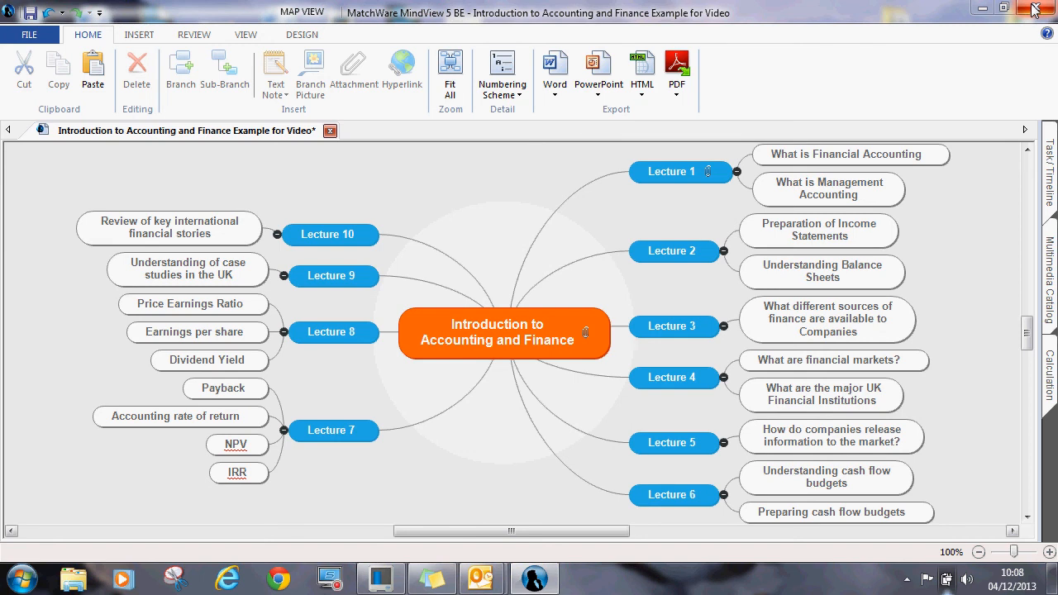
{"action": "mouse_move", "coordinate": [701, 167]}
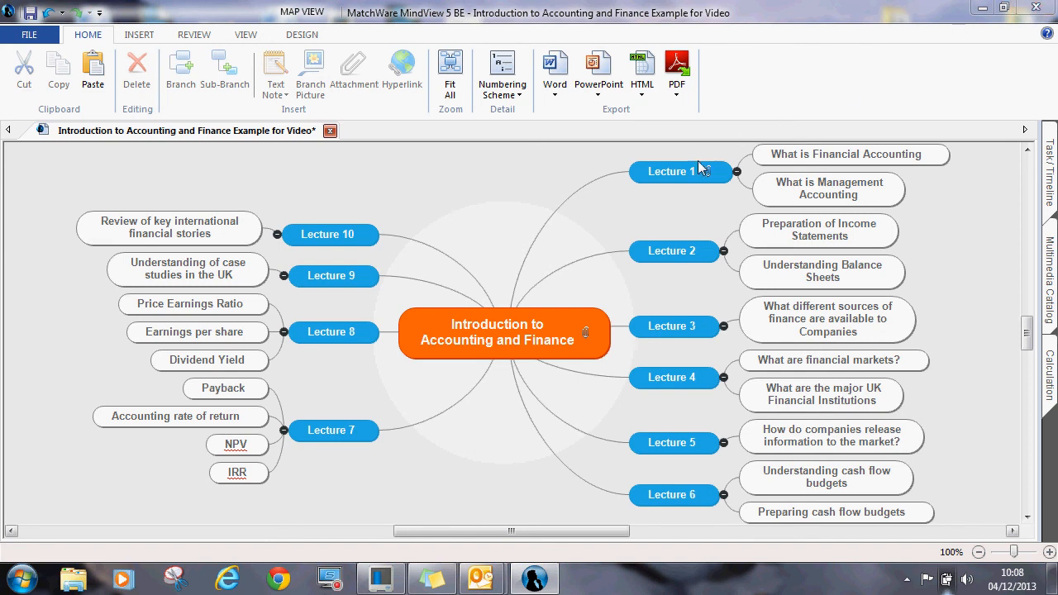
{"action": "left_click", "coordinate": [674, 171]}
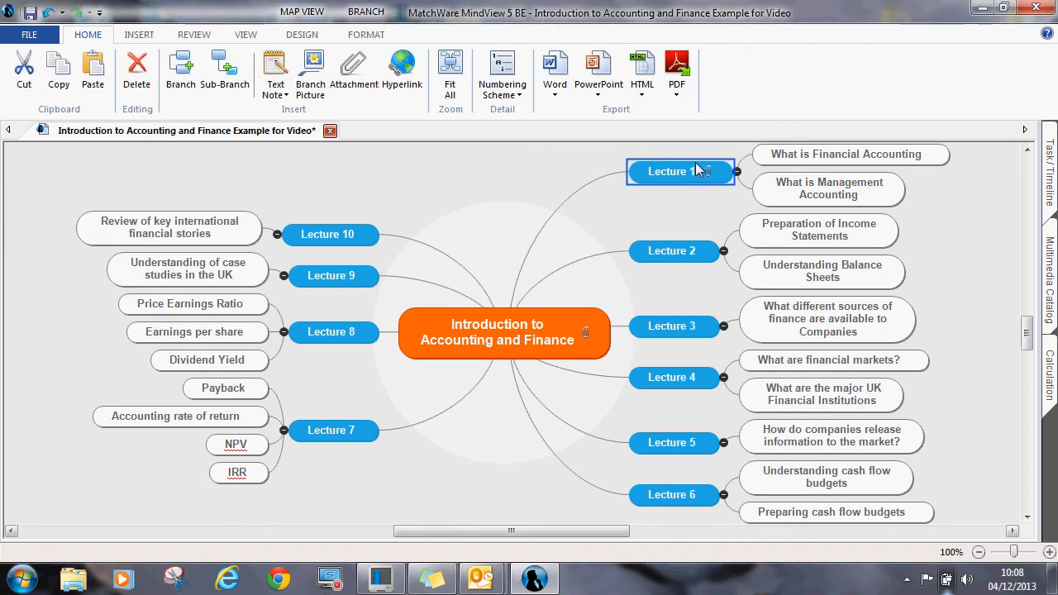